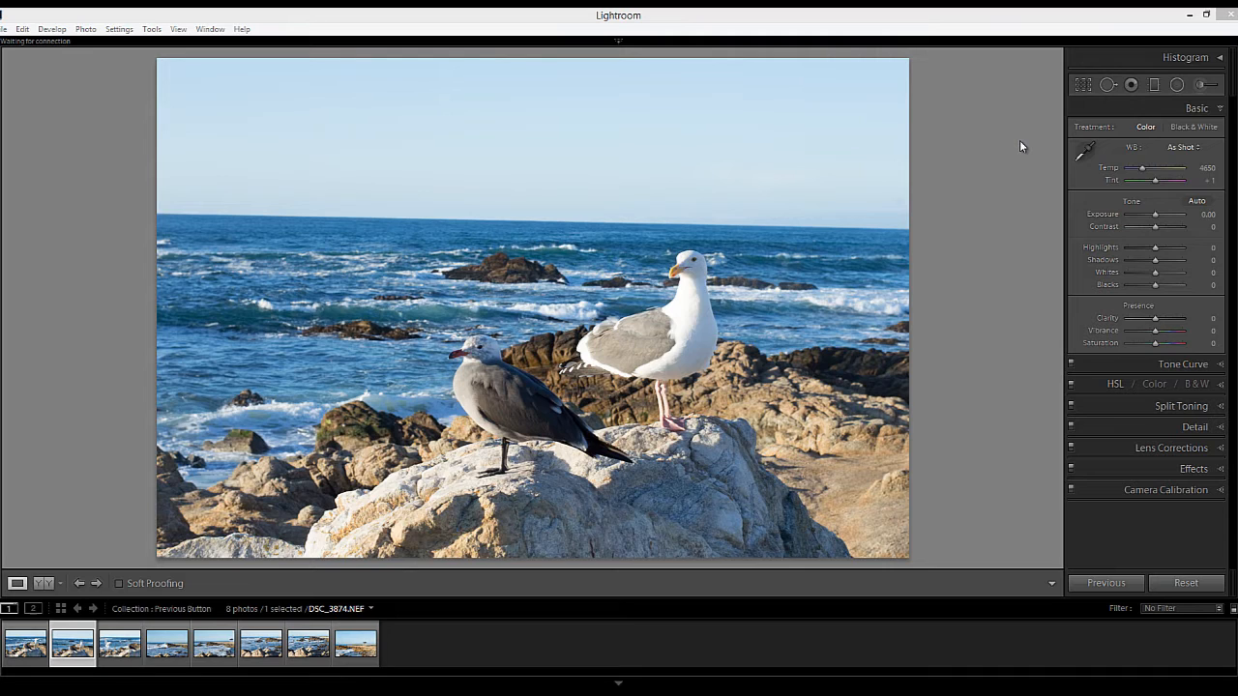
mouse_move(1085, 89)
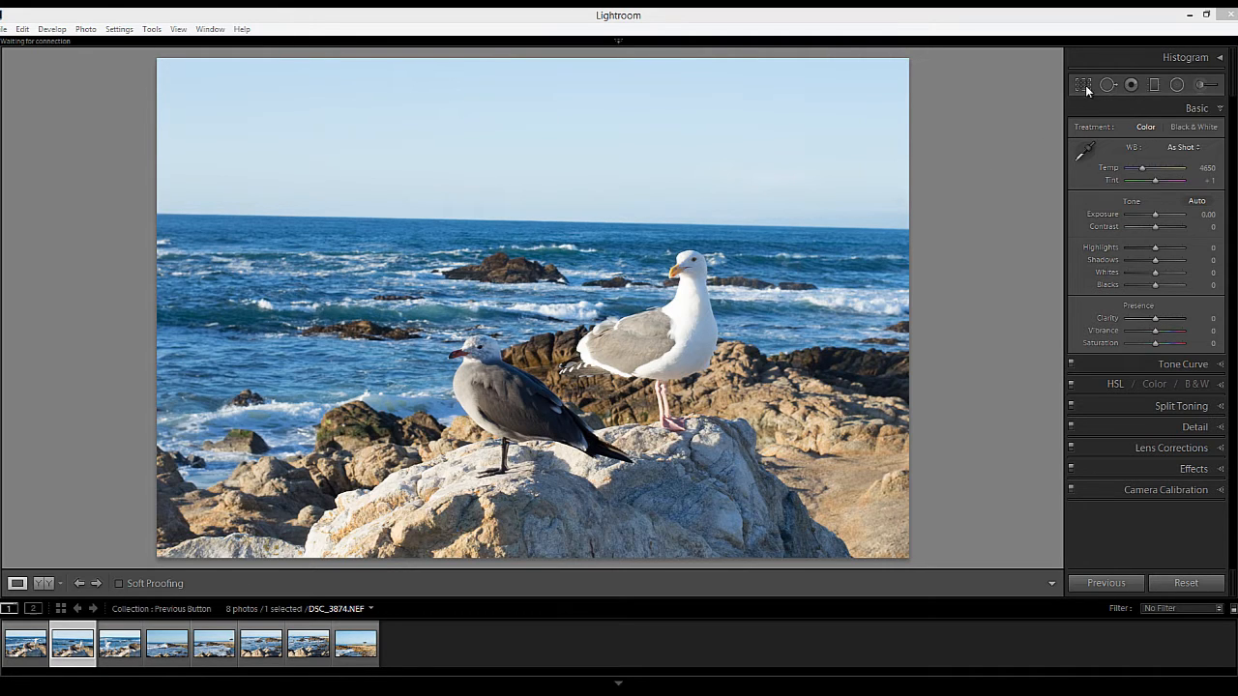
Step: Level the ocean horizon with Crop & Straighten's Angle and commit with Done
left_click(1083, 85)
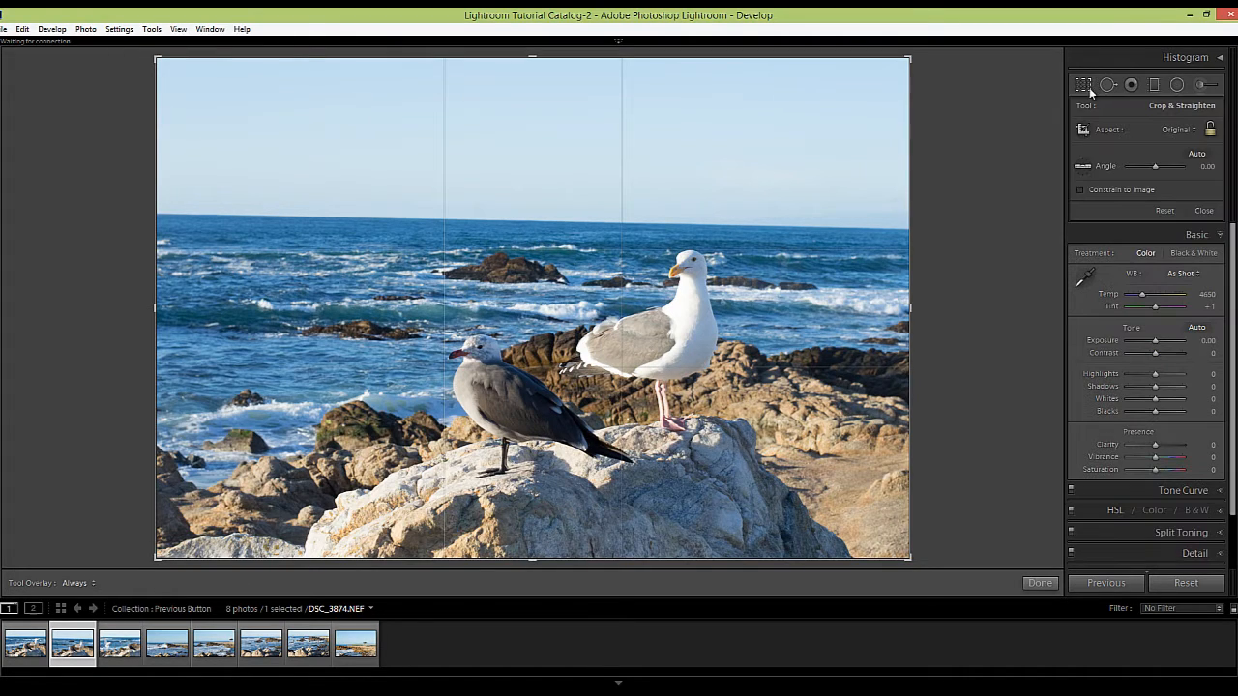
mouse_move(402, 198)
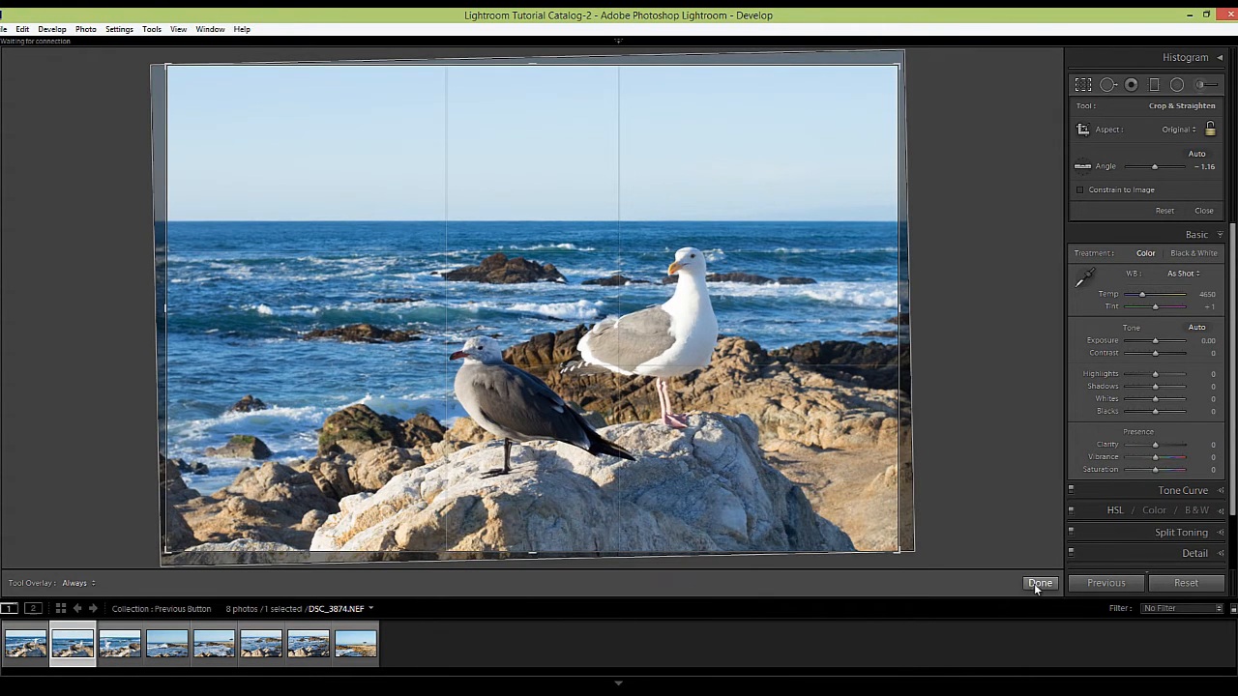
left_click(1040, 582)
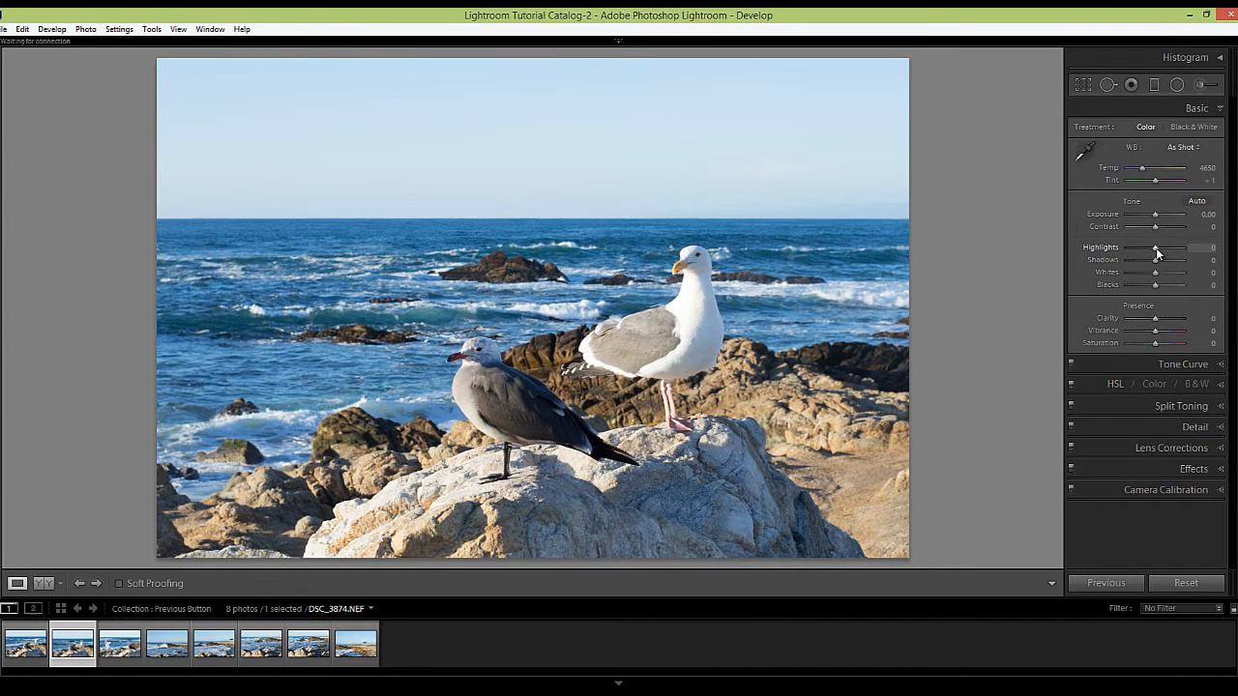
Step: Set Highlights to -100, Shadows to +100, and Whites just before highlight clipping
left_click_drag(1154, 248, 1128, 248)
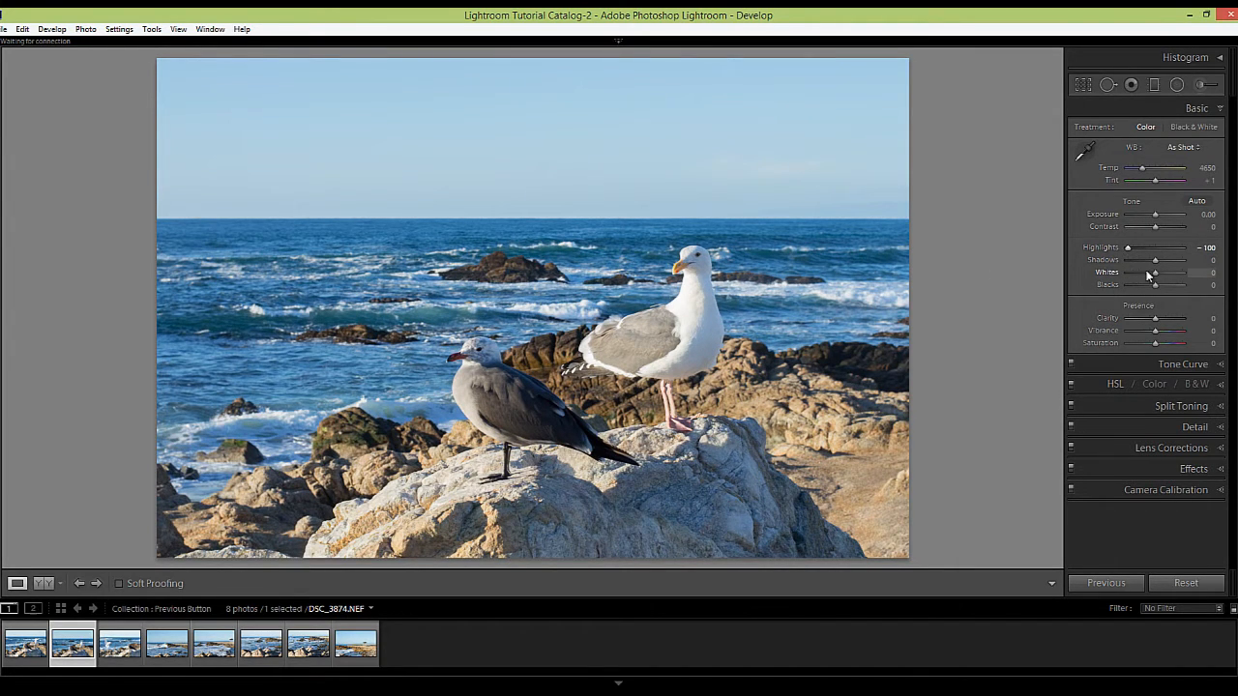
left_click_drag(1154, 259, 1183, 259)
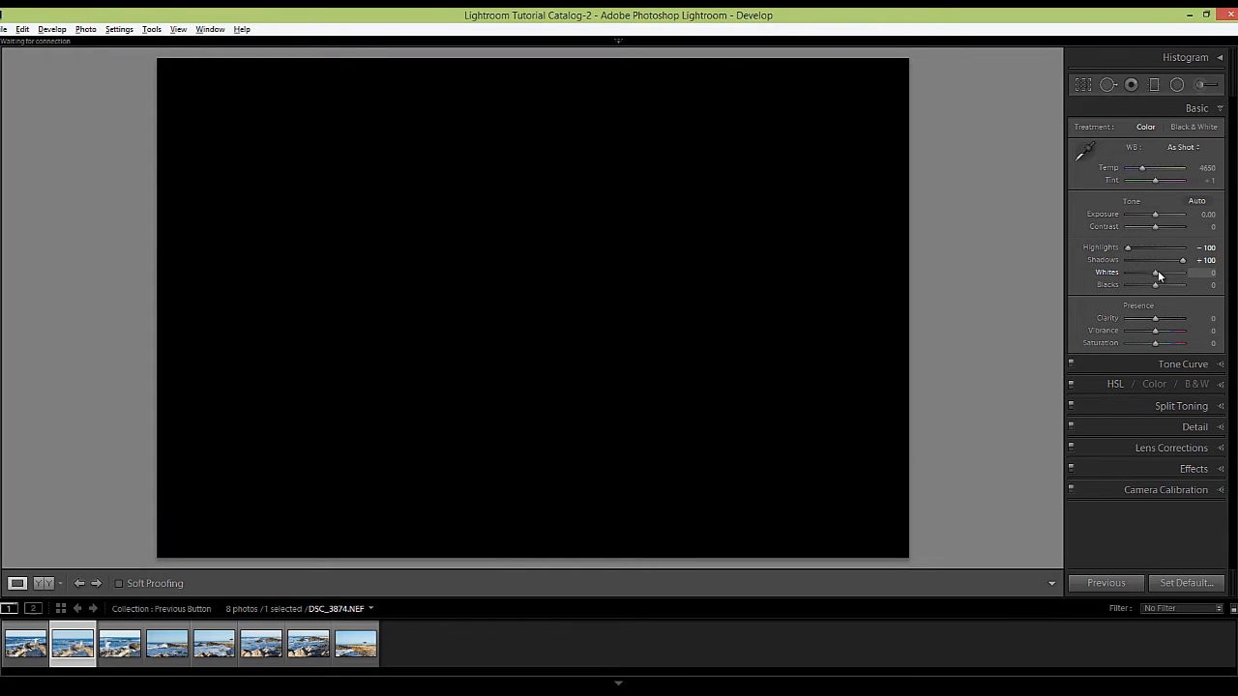
left_click_drag(1156, 271, 1158, 271)
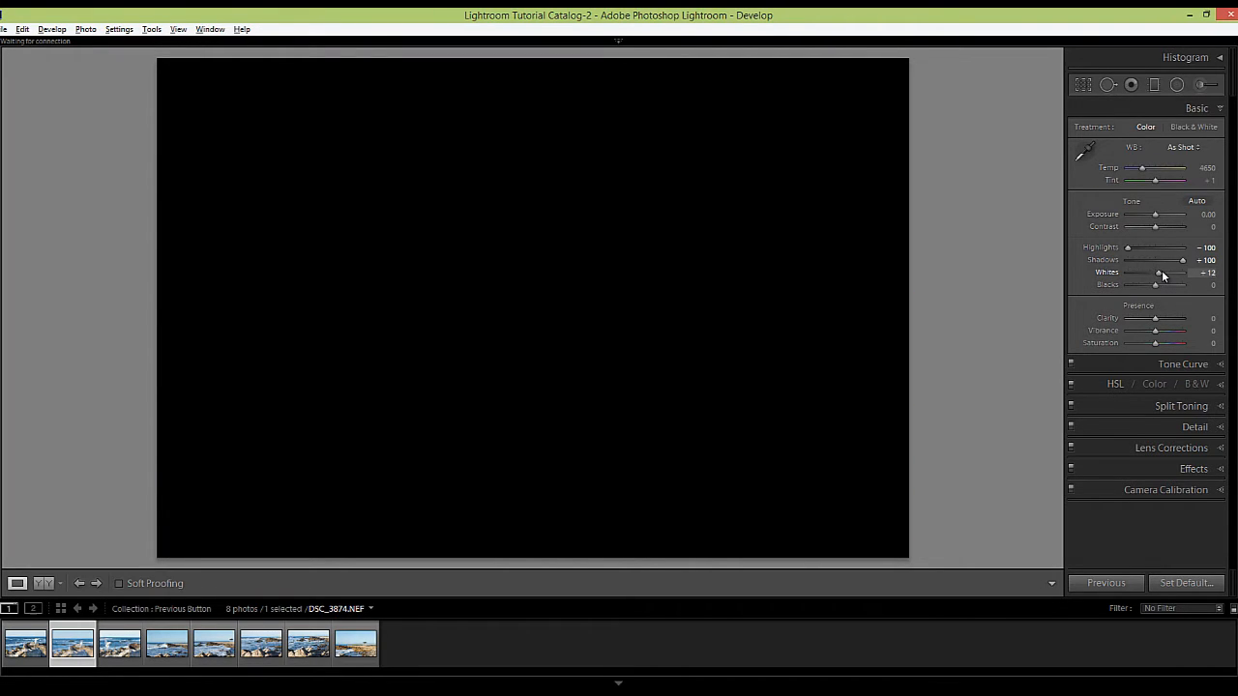
left_click_drag(1159, 273, 1170, 273)
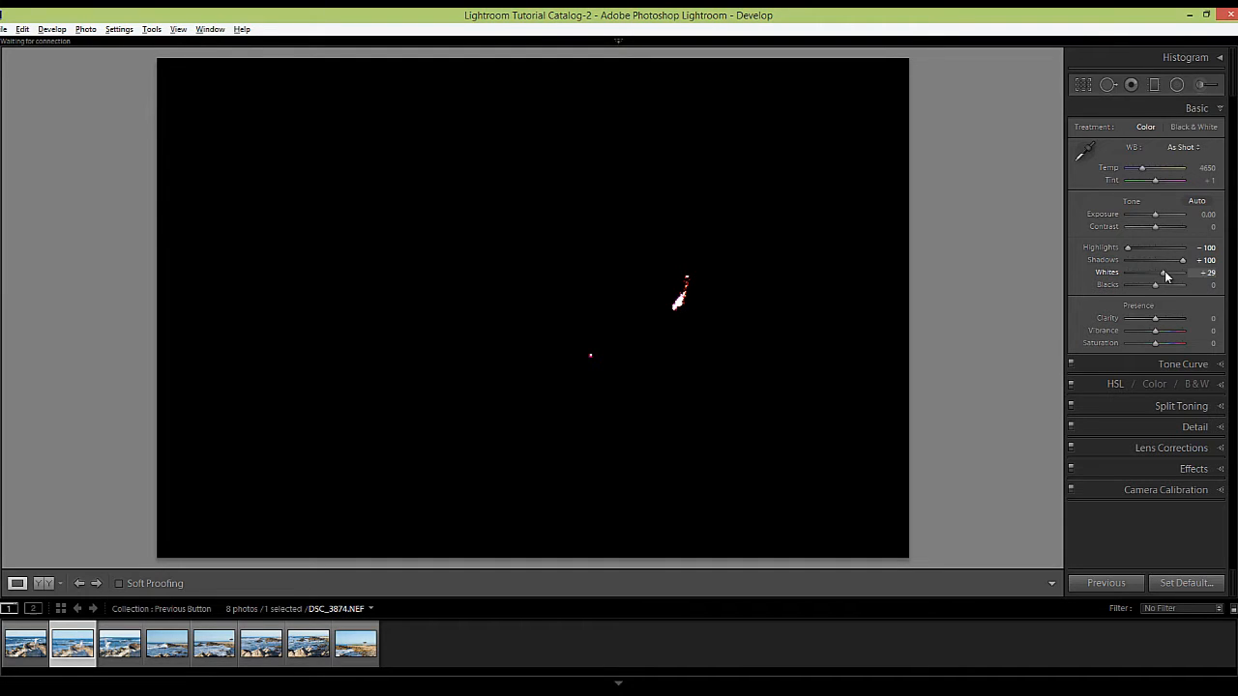
left_click_drag(1164, 273, 1160, 273)
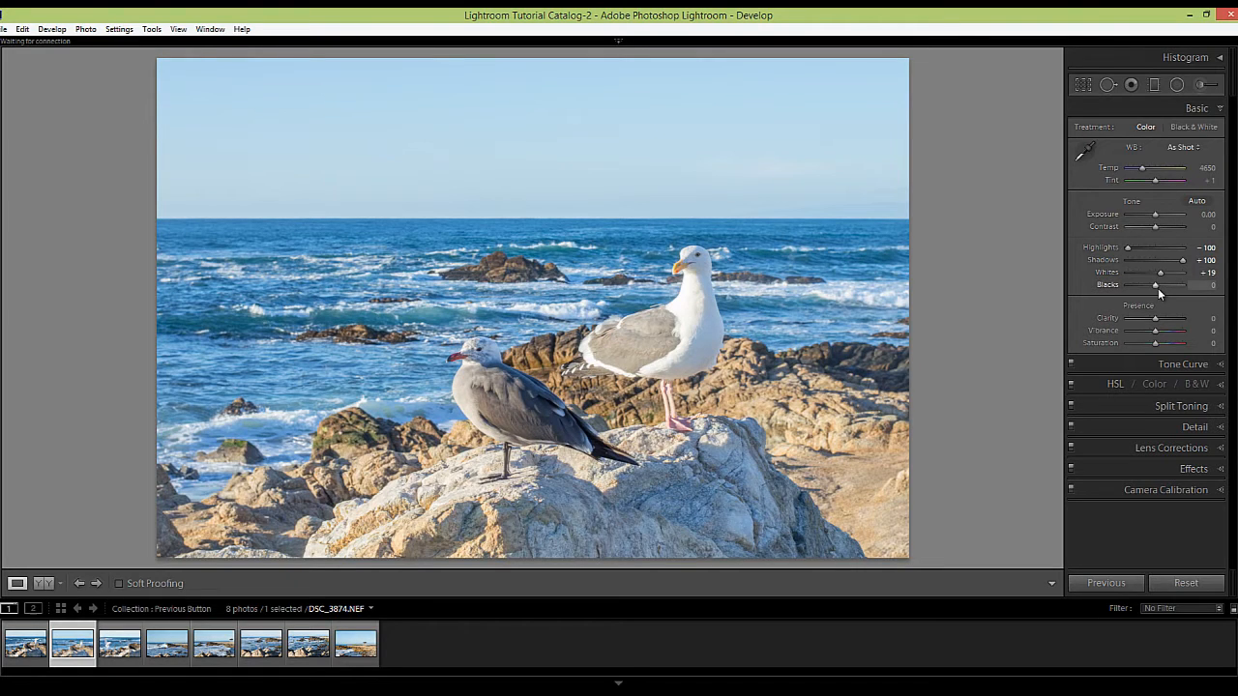
Step: Set Blacks just before the shadows begin to clip
left_click(1185, 583)
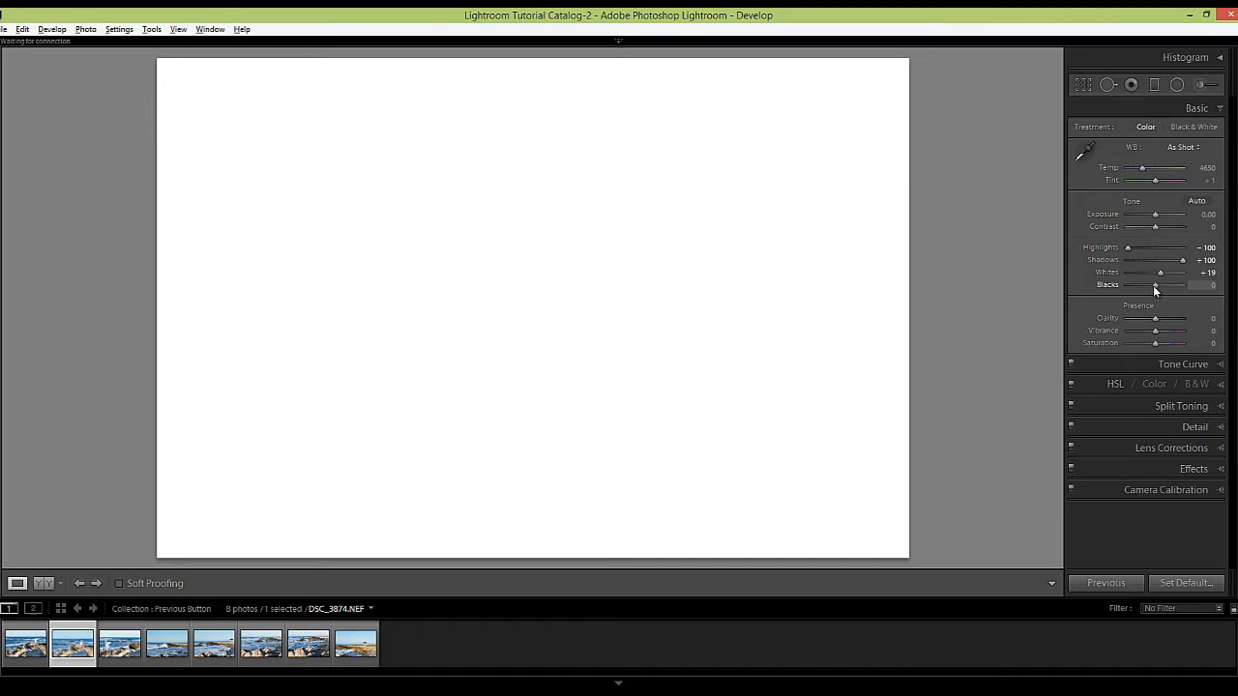
left_click_drag(1160, 284, 1149, 284)
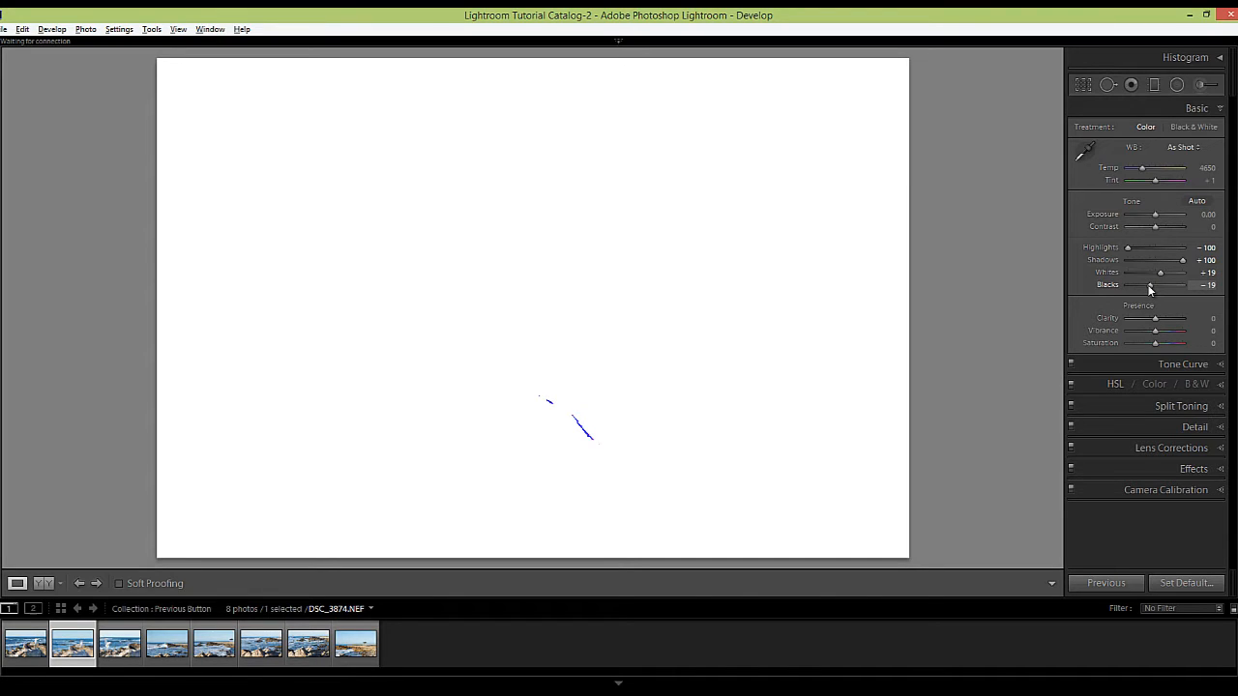
left_click_drag(1151, 287, 1145, 286)
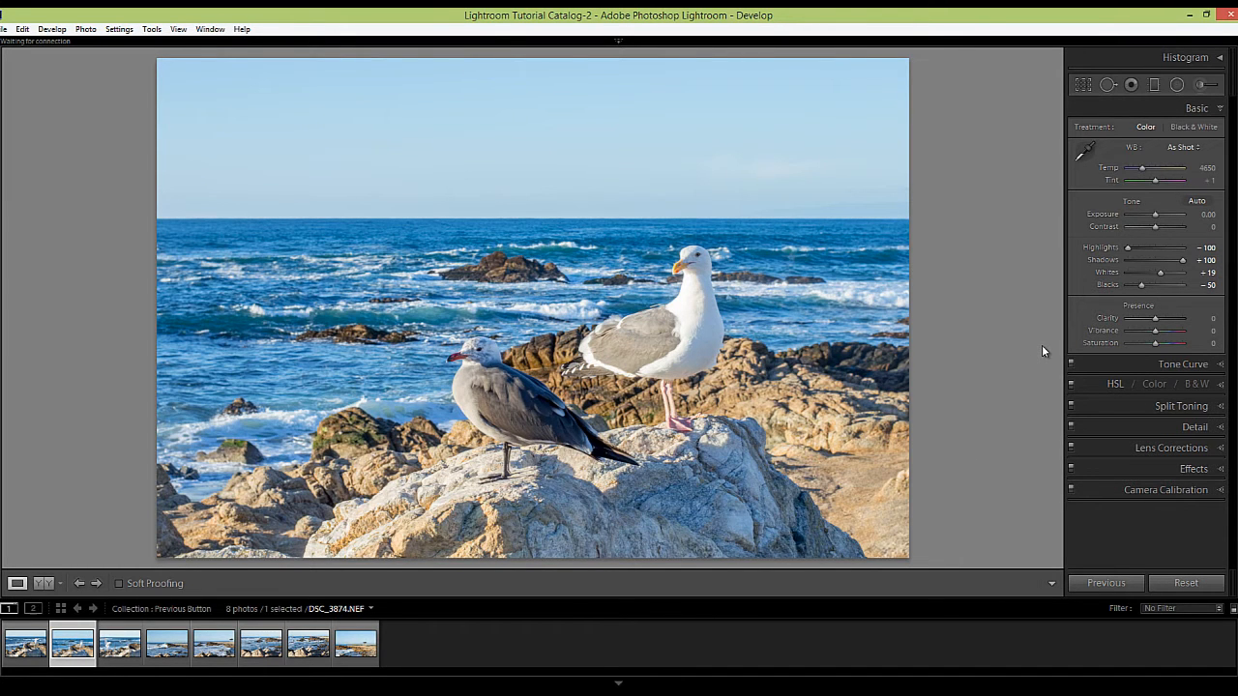
mouse_move(1025, 296)
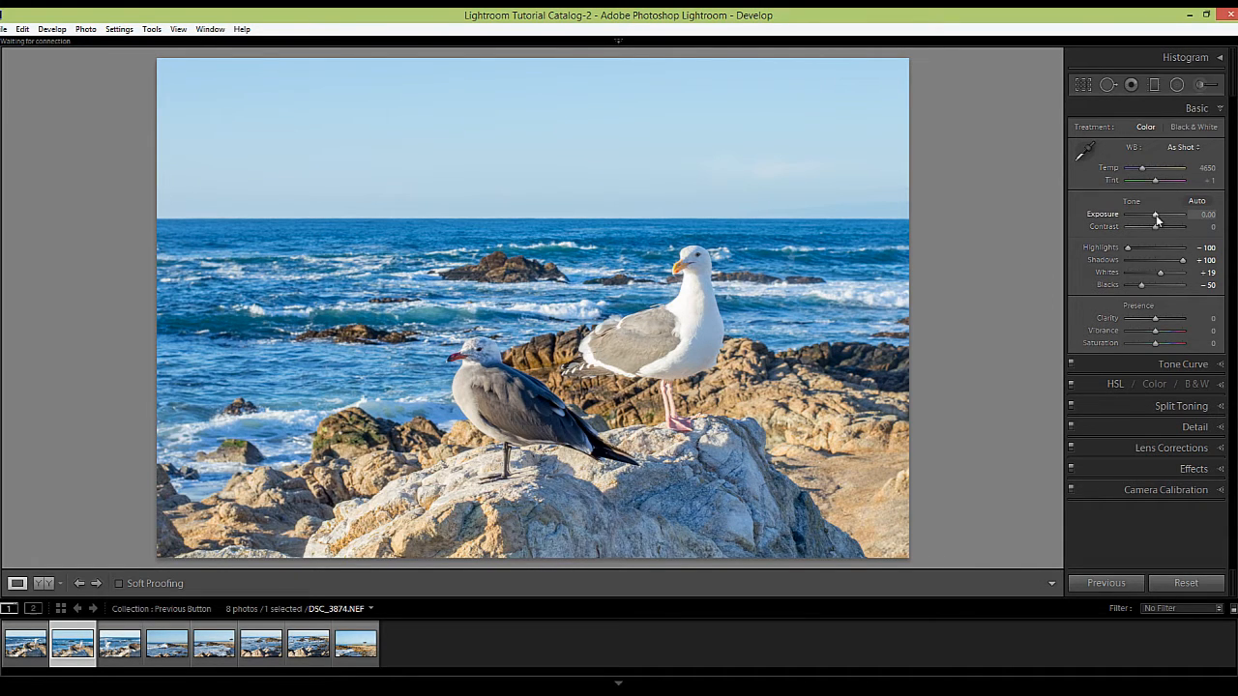
Step: Raise Exposure to a small positive value for a slight brightening
left_click_drag(1157, 212, 1160, 212)
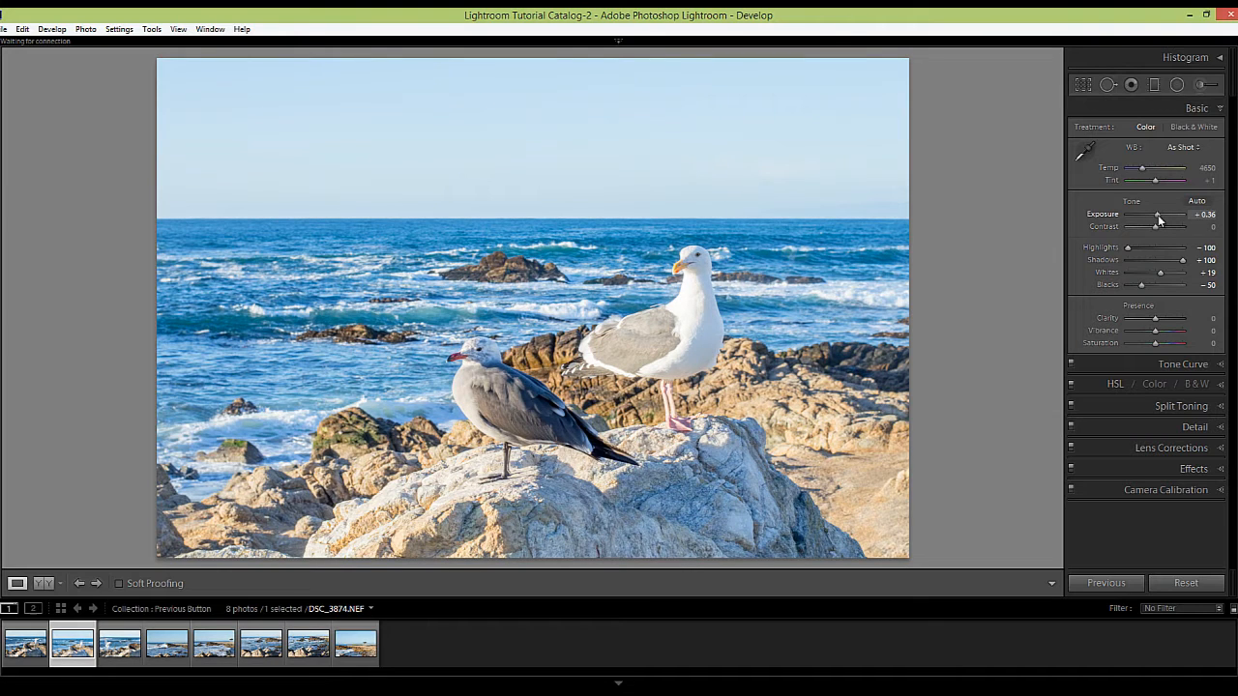
left_click_drag(1159, 214, 1152, 214)
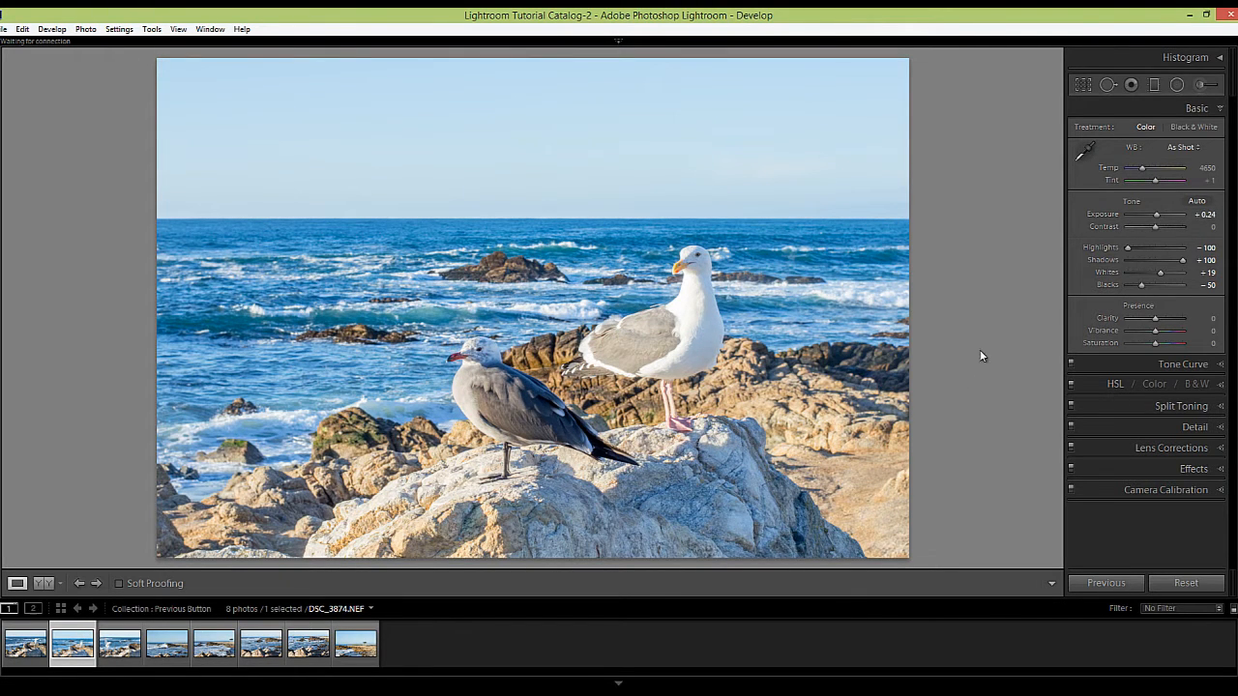
mouse_move(1025, 278)
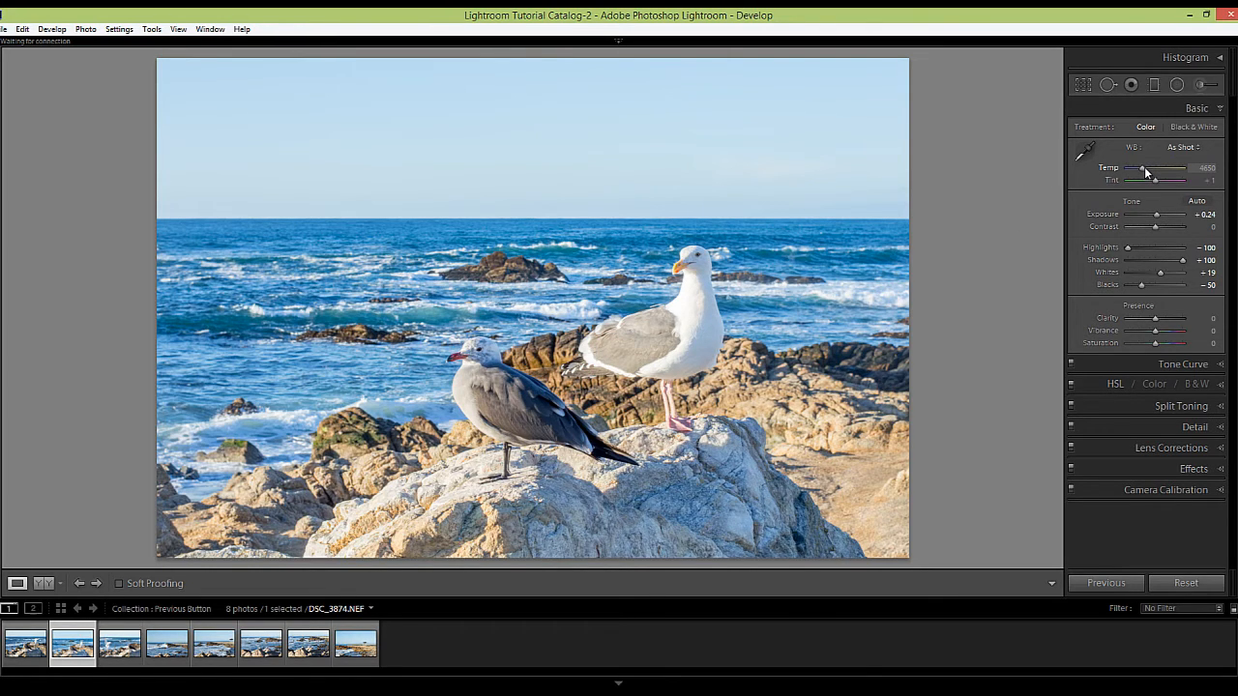
Step: Warm Temp to about 5333, then set Clarity +24 and Vibrance +14
left_click_drag(1137, 167, 1145, 166)
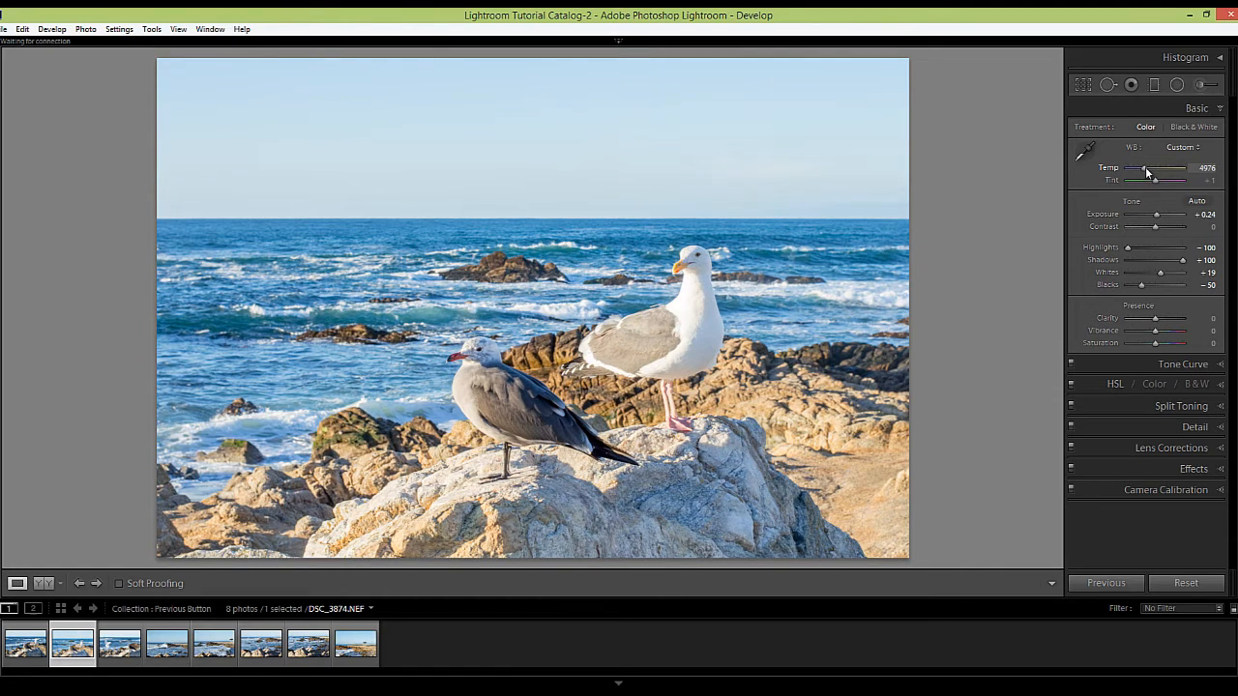
left_click_drag(1145, 166, 1156, 166)
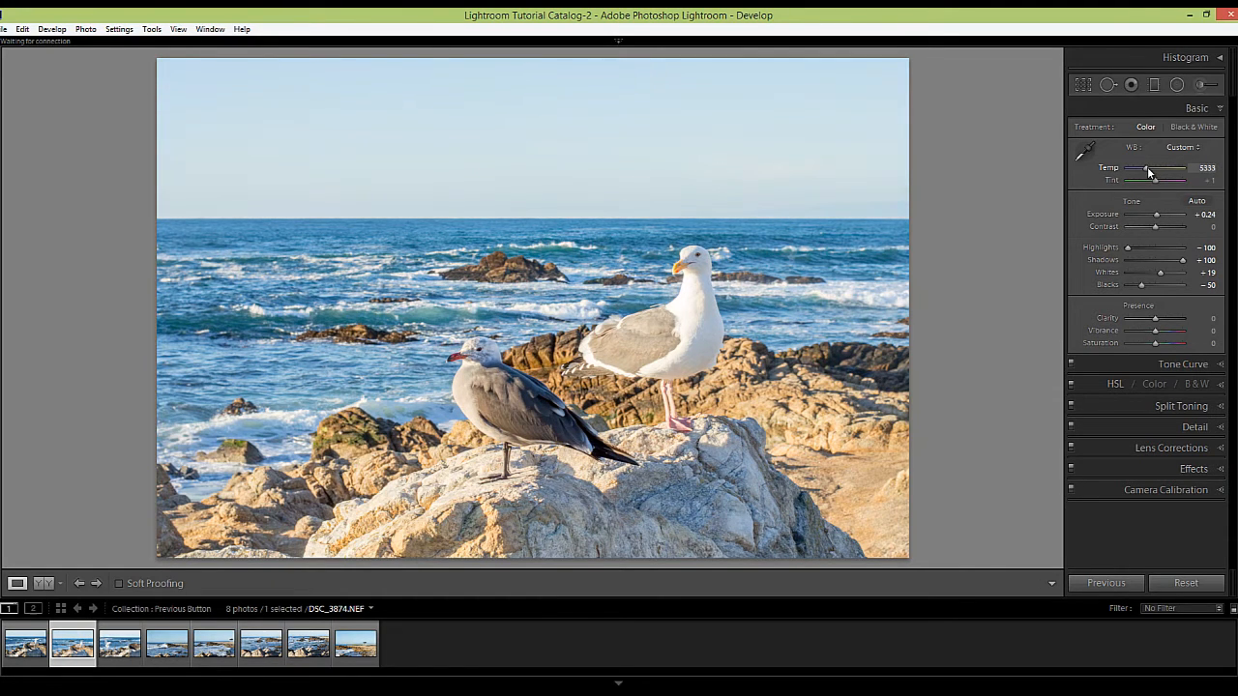
mouse_move(982, 298)
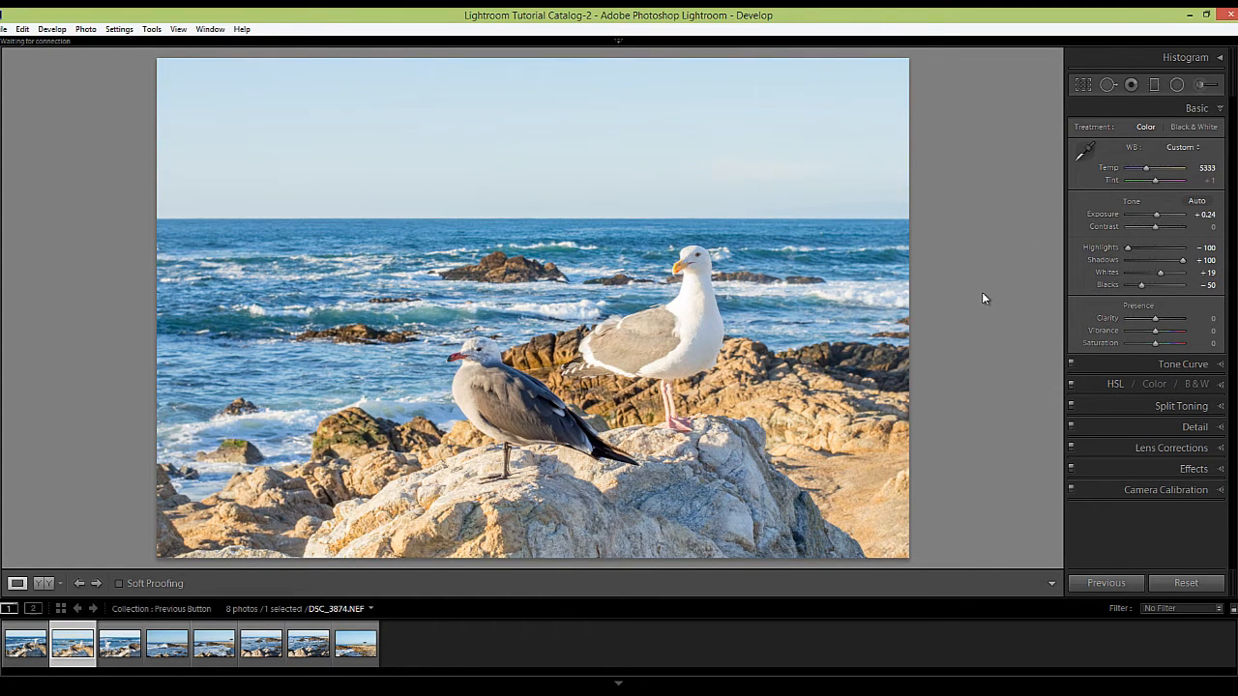
mouse_move(1137, 367)
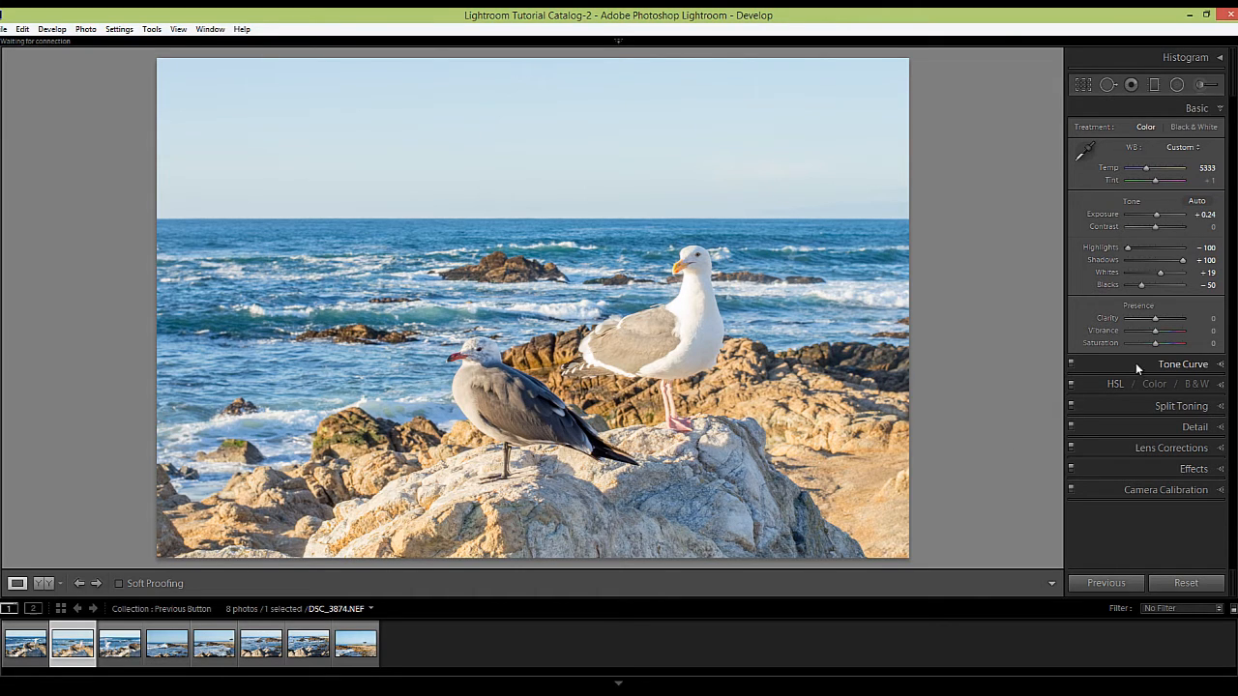
mouse_move(1160, 321)
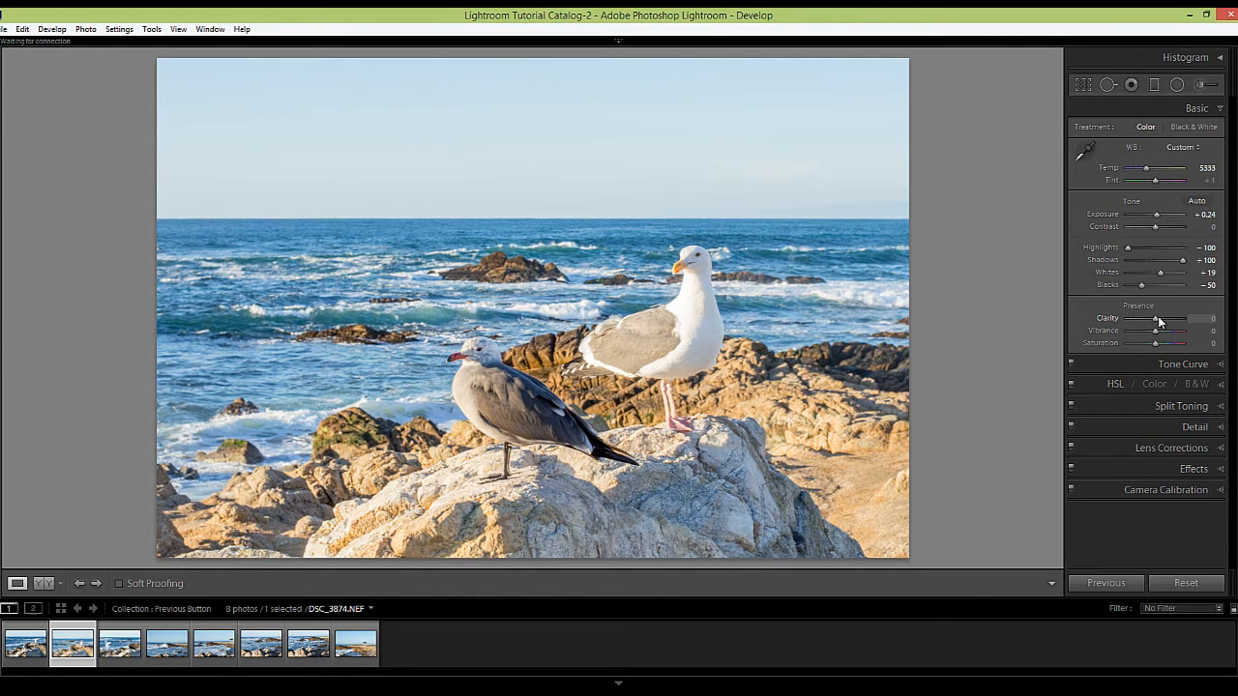
left_click_drag(1156, 317, 1172, 317)
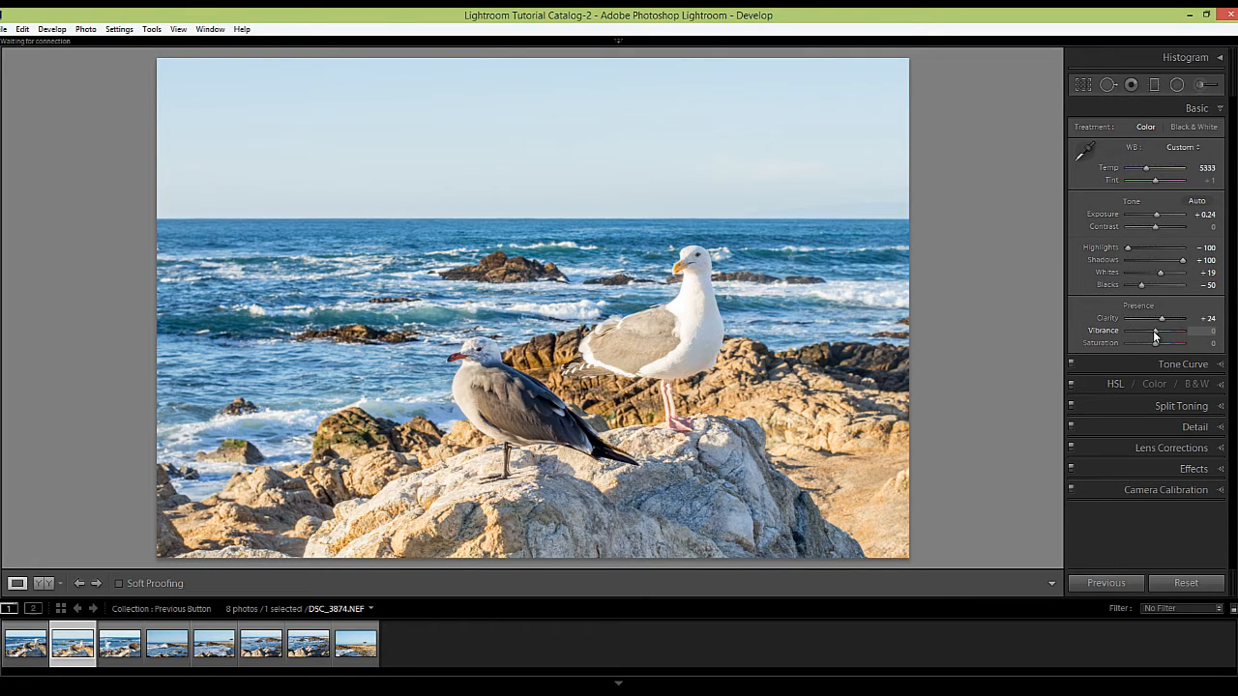
left_click_drag(1144, 331, 1170, 330)
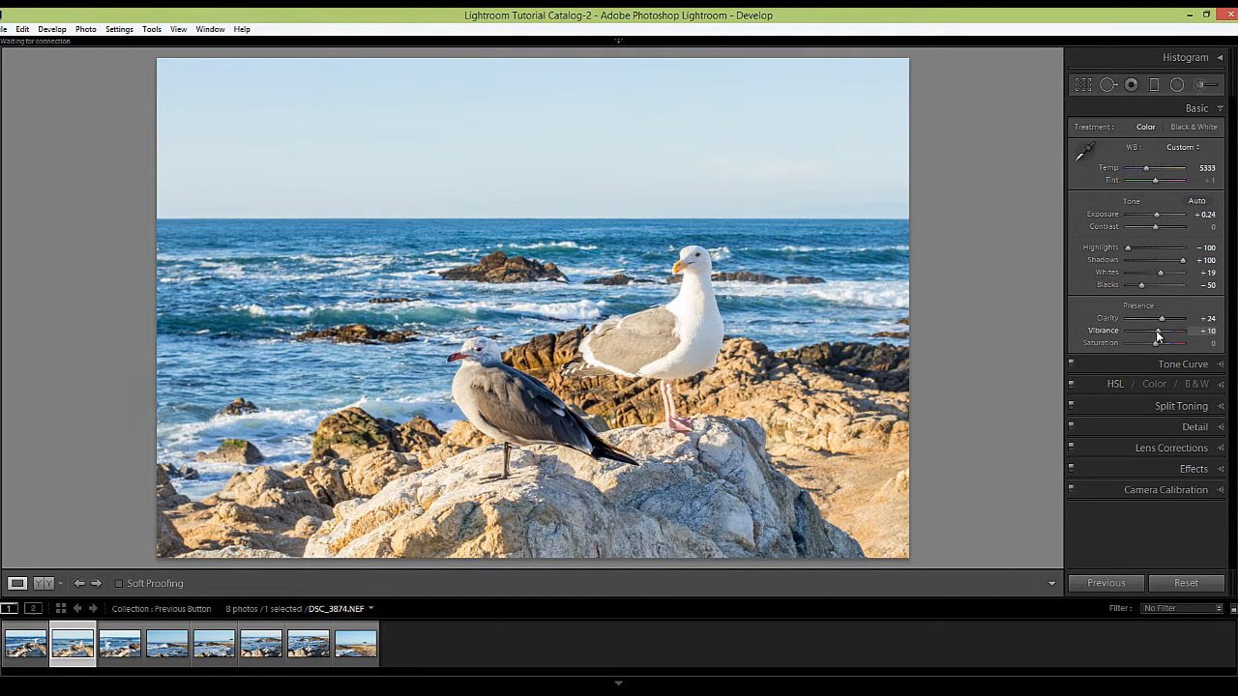
left_click_drag(1157, 331, 1170, 331)
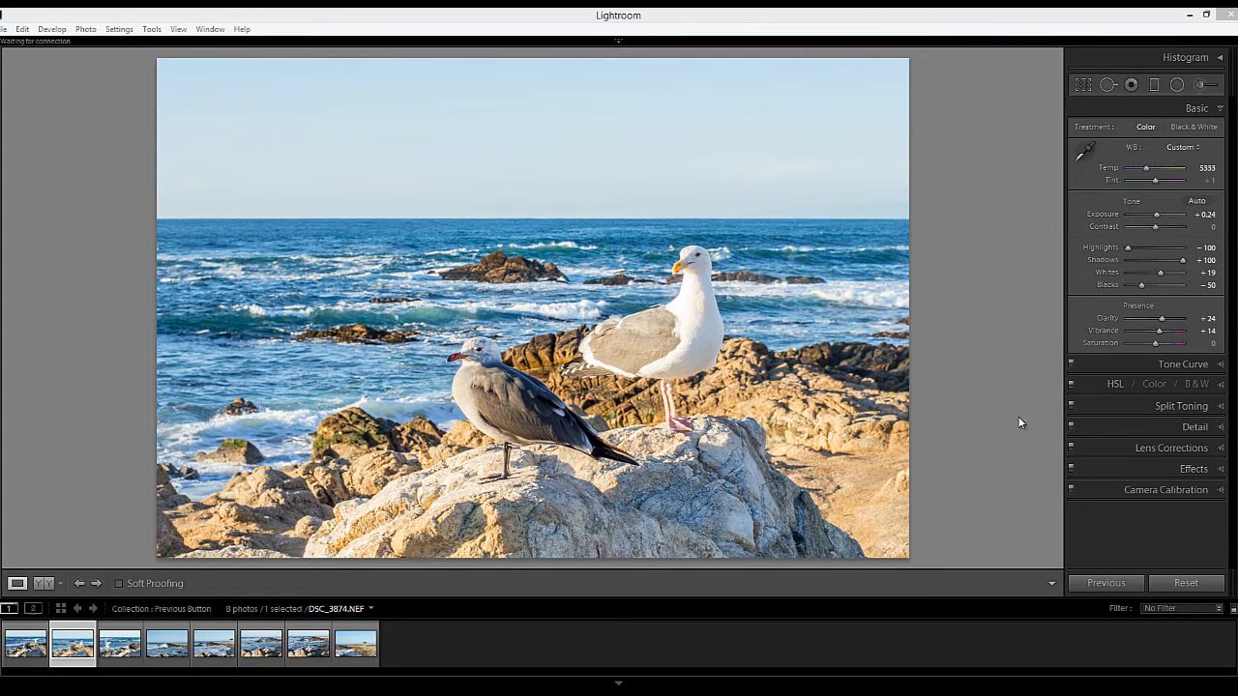
Step: Load the unedited DSC_3868 seagull photo from the filmstrip into Develop
left_click(23, 643)
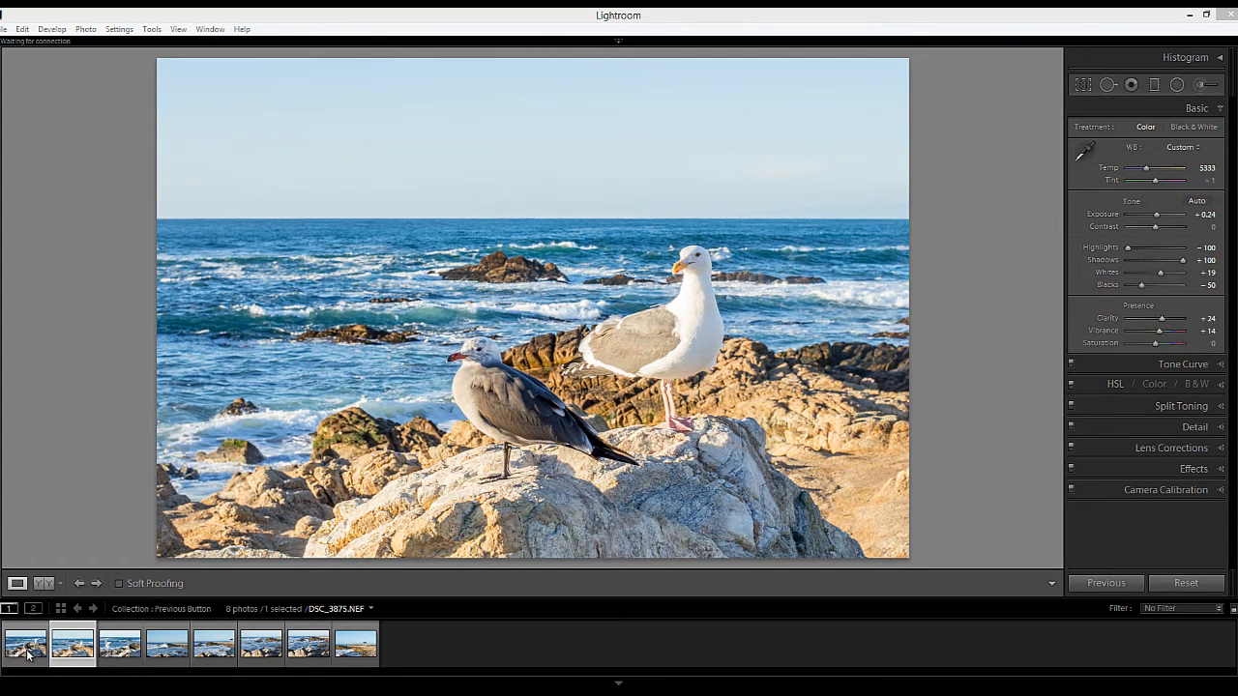
left_click(1185, 582)
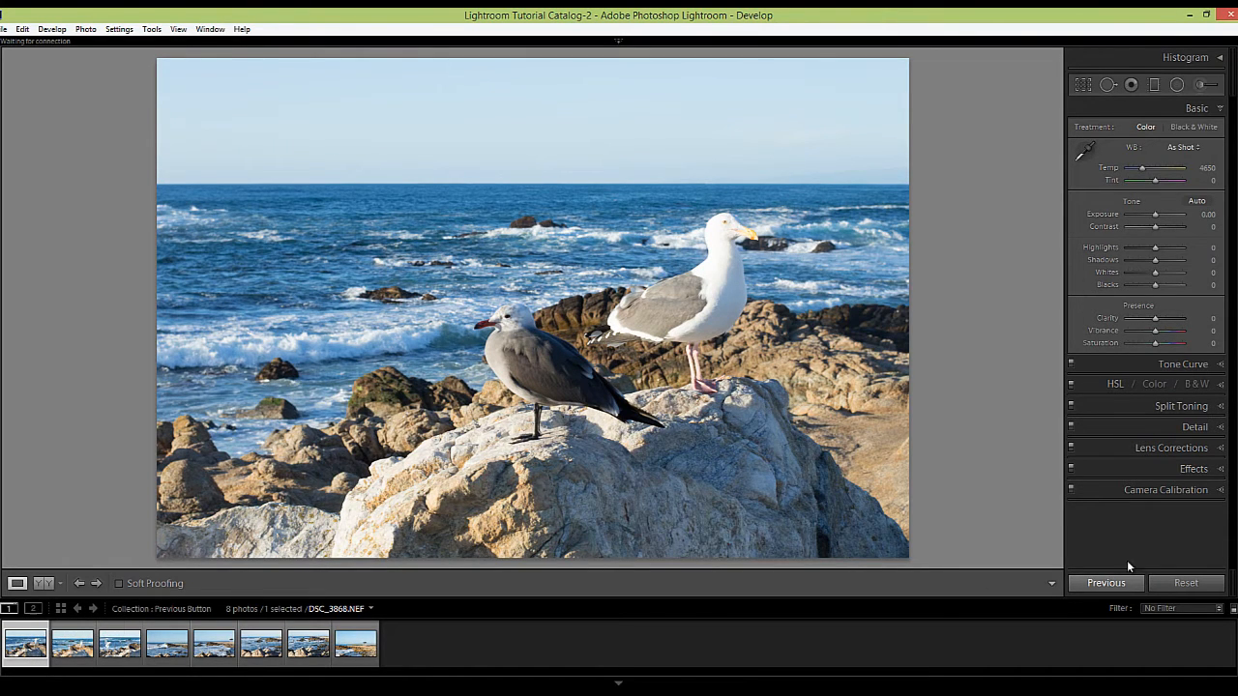
mouse_move(1153, 383)
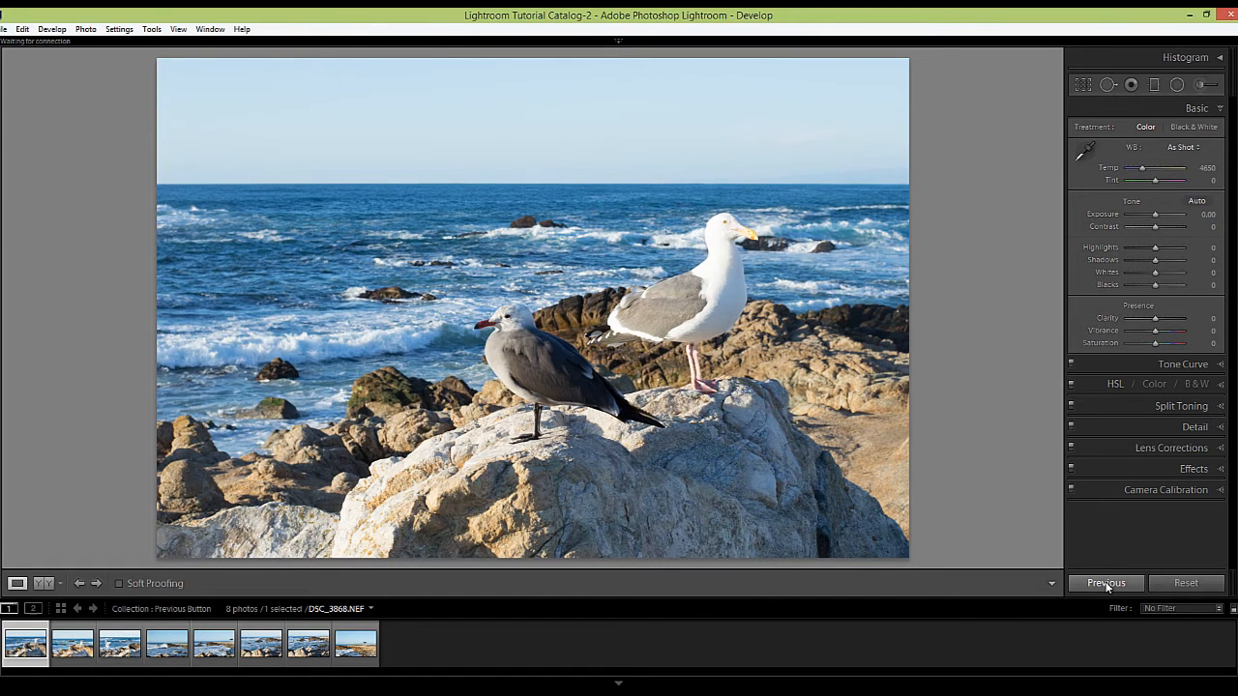
Step: Apply the first photo's develop settings to this photo via Previous
left_click(1106, 584)
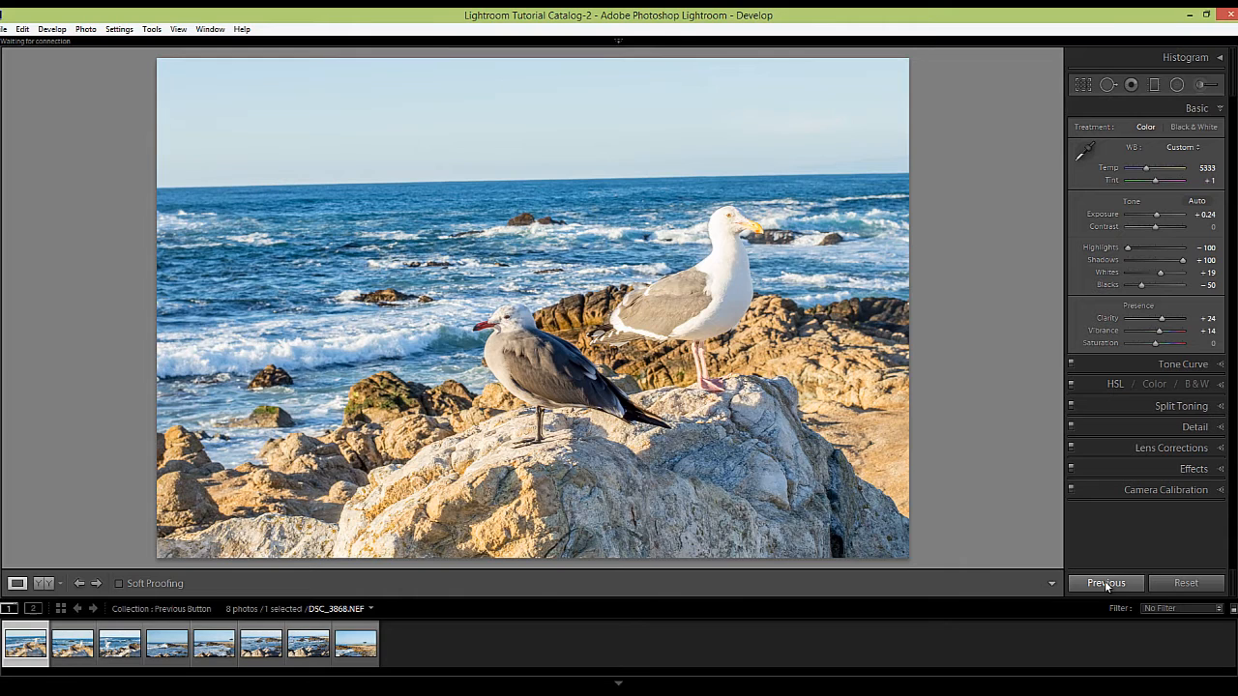
mouse_move(1044, 321)
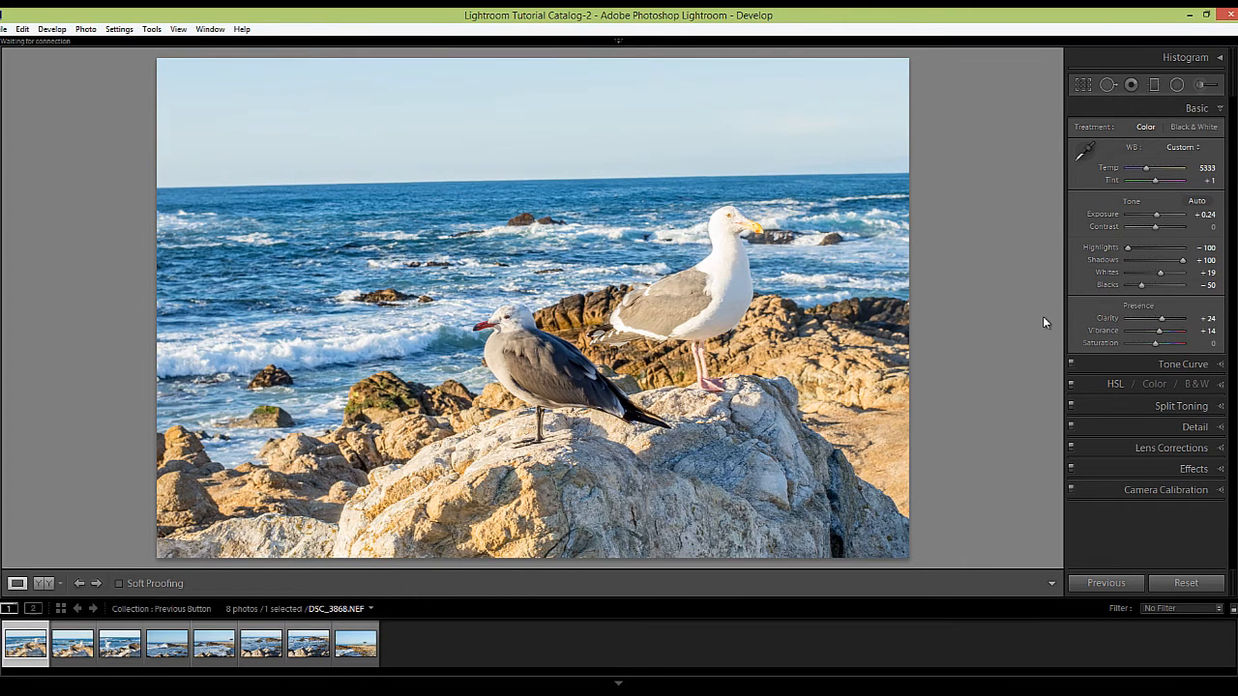
mouse_move(1005, 199)
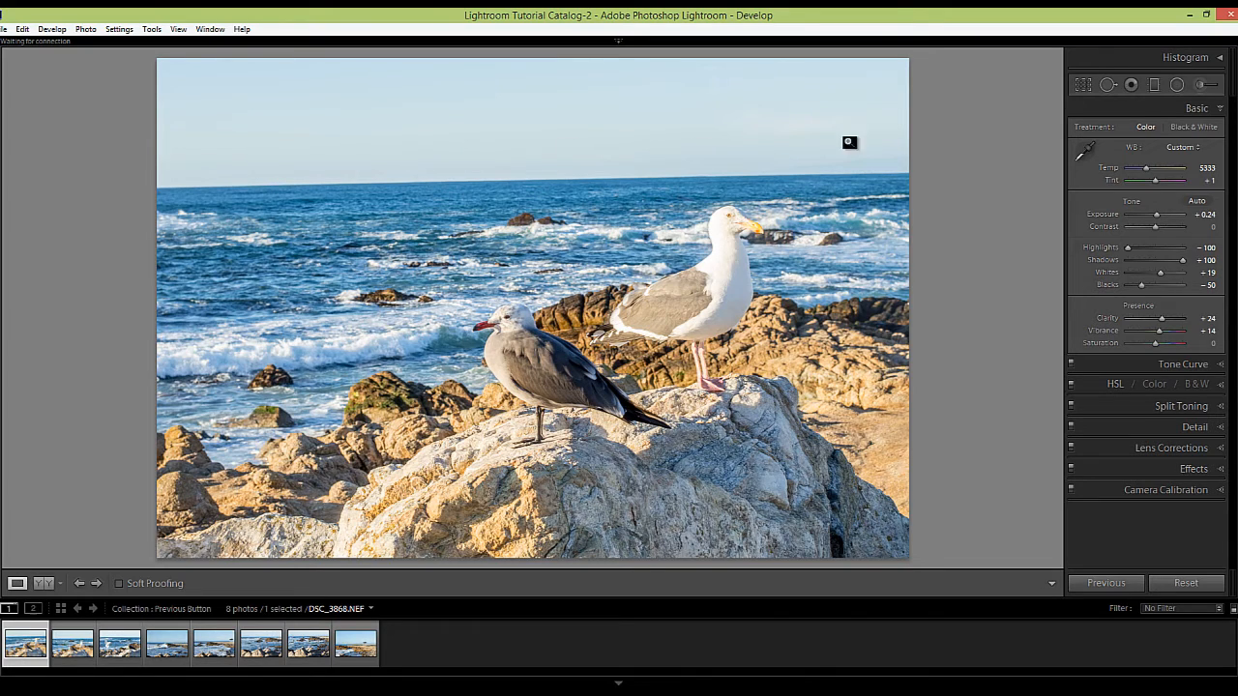
mouse_move(252, 263)
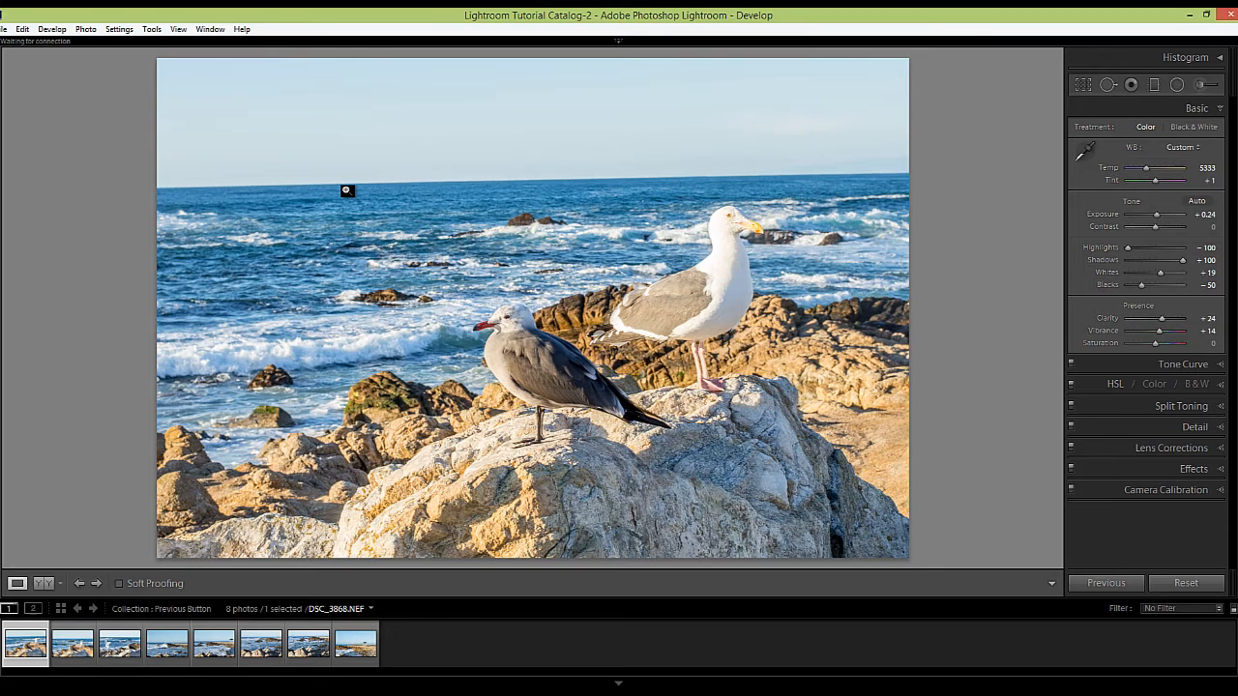
mouse_move(345, 192)
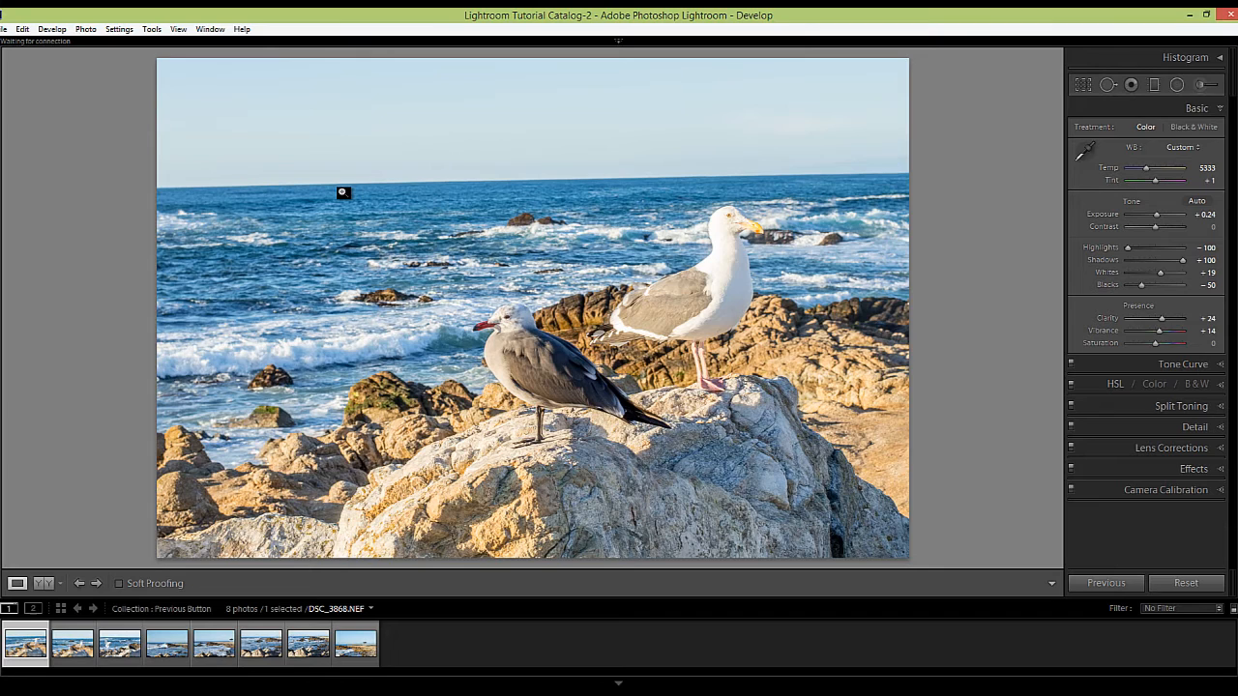